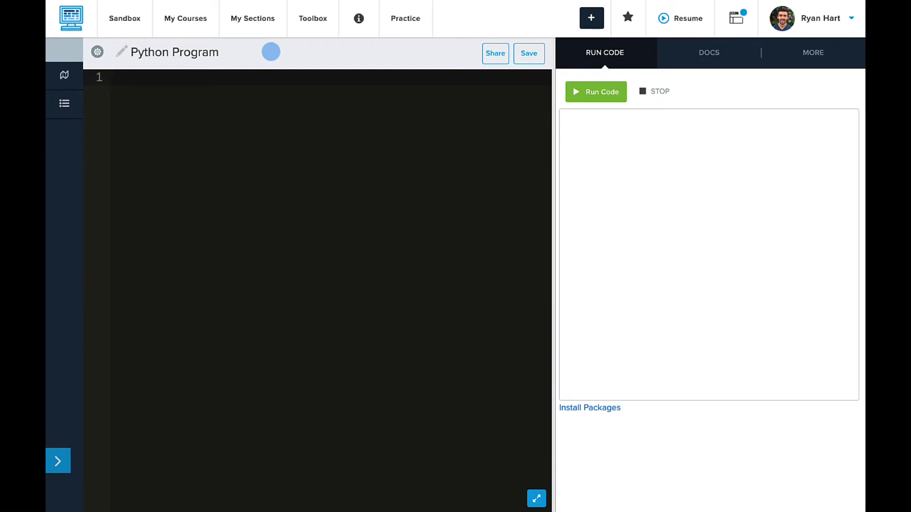
Step: Define candy_count = 56 and bag_count = 2 at the top of the program
text(candy_co)
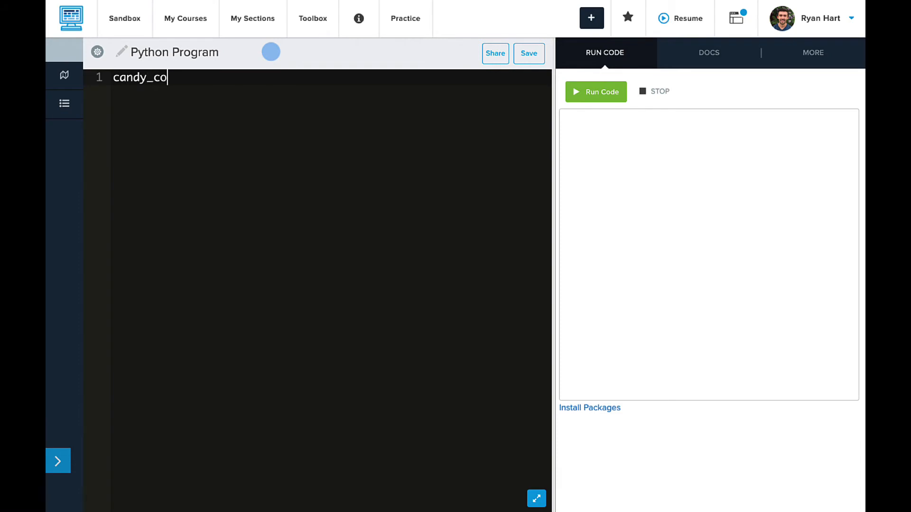
text(unt = 56)
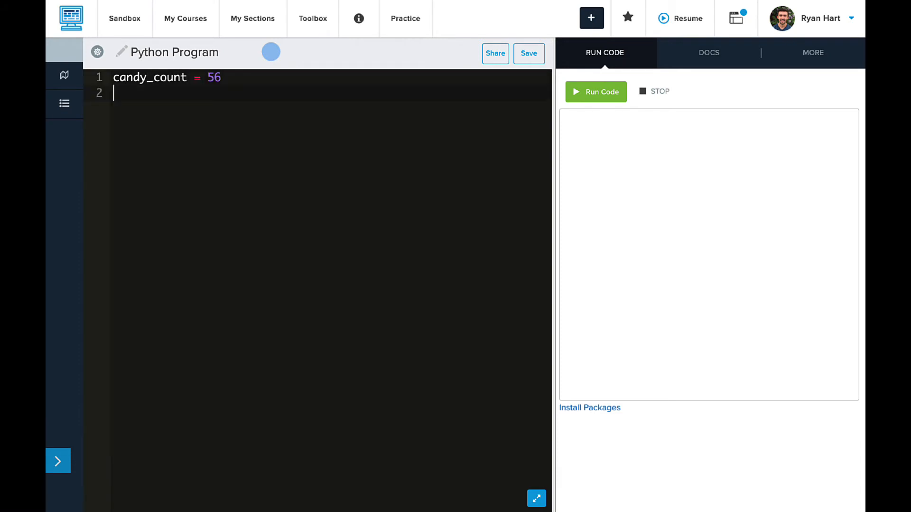
text(bag_)
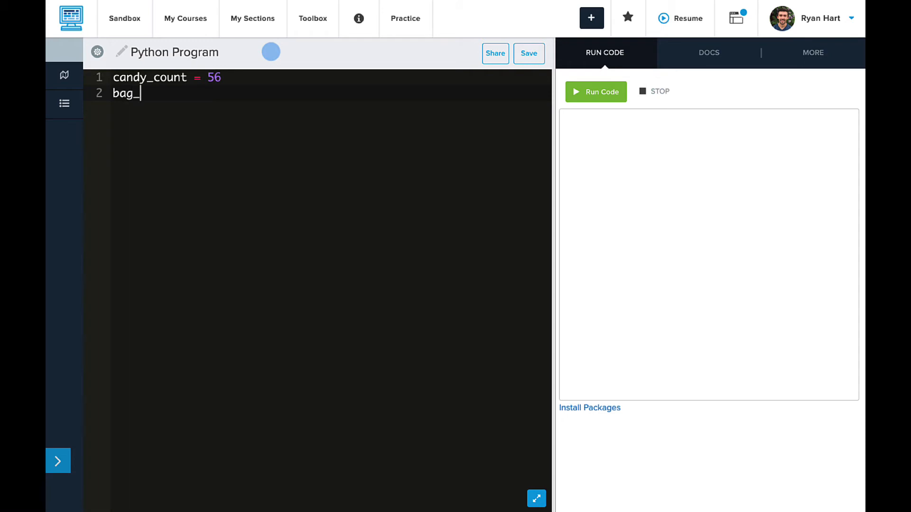
text(count = 2)
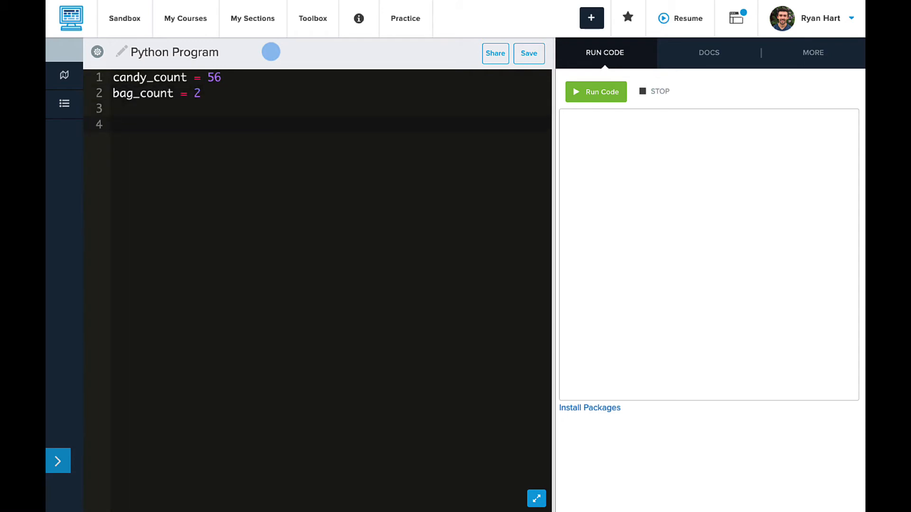
Step: Print the label "The number of bags used: " followed by bag_count
text(print)
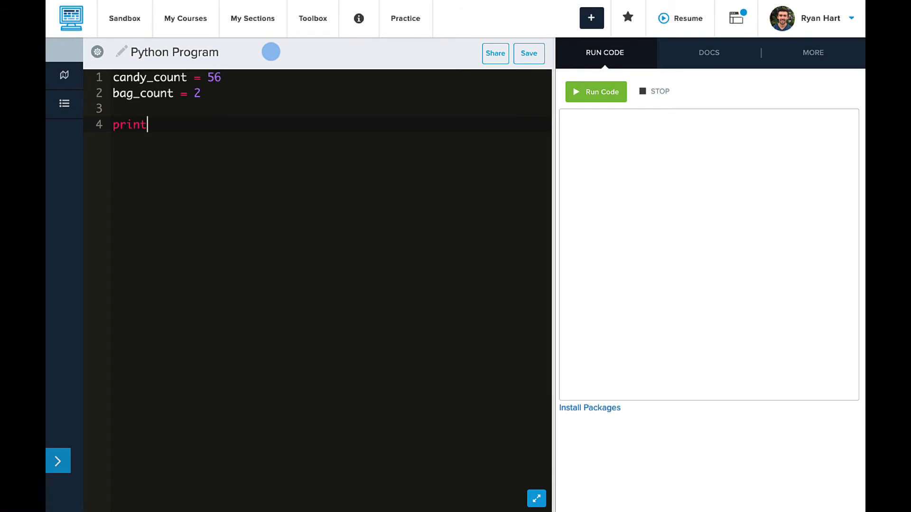
text((")
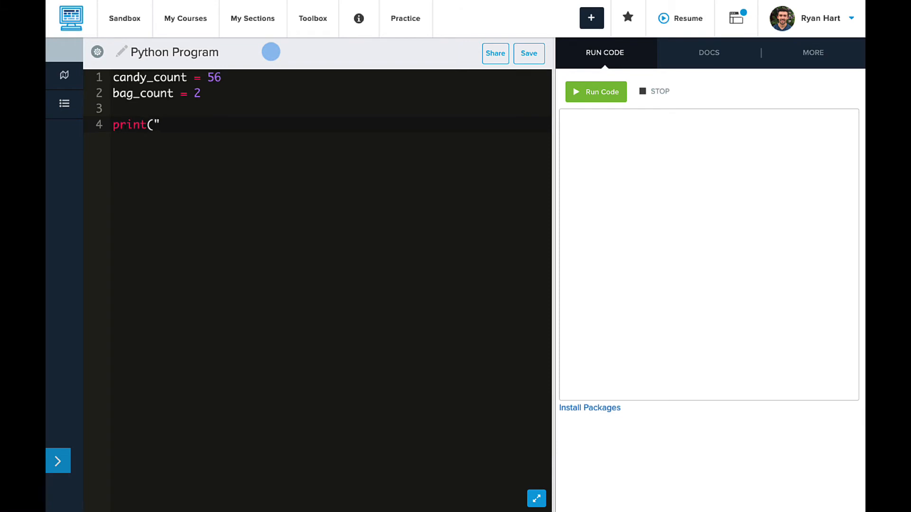
text(The number of bags)
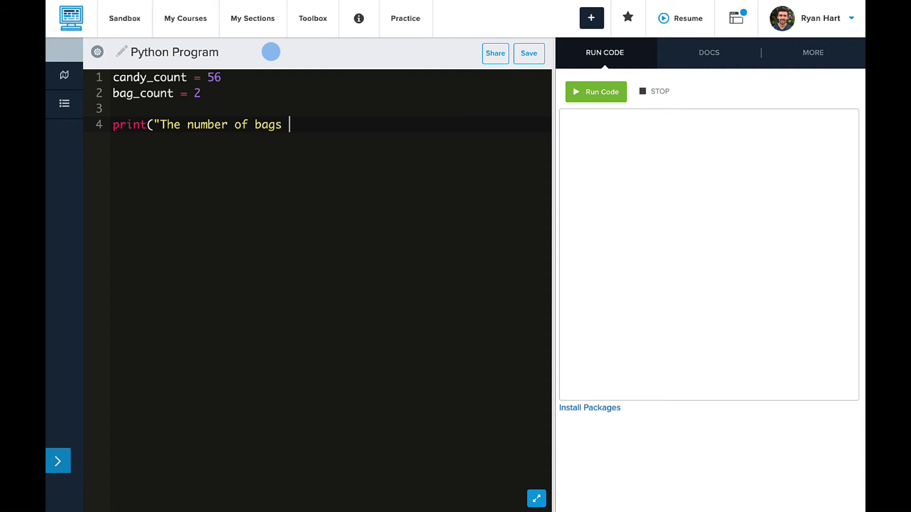
text(used: "))
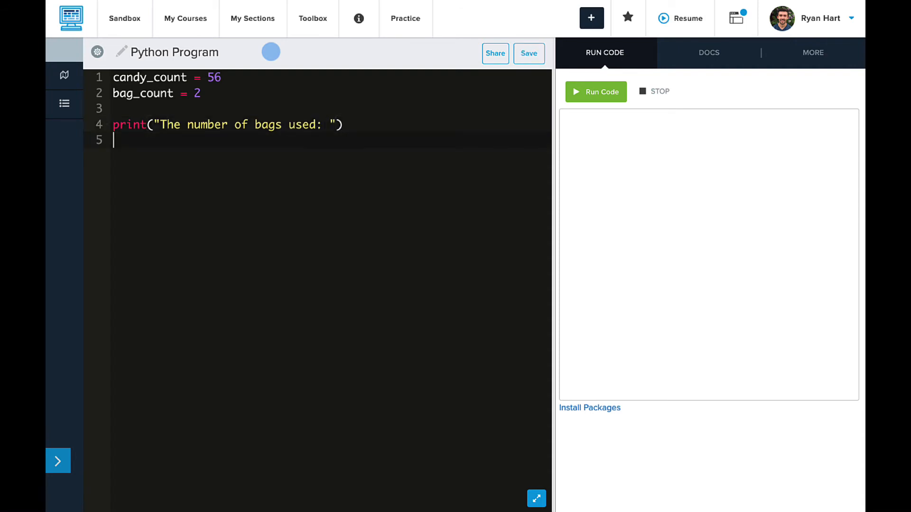
text(print(bag_count))
text(print(")
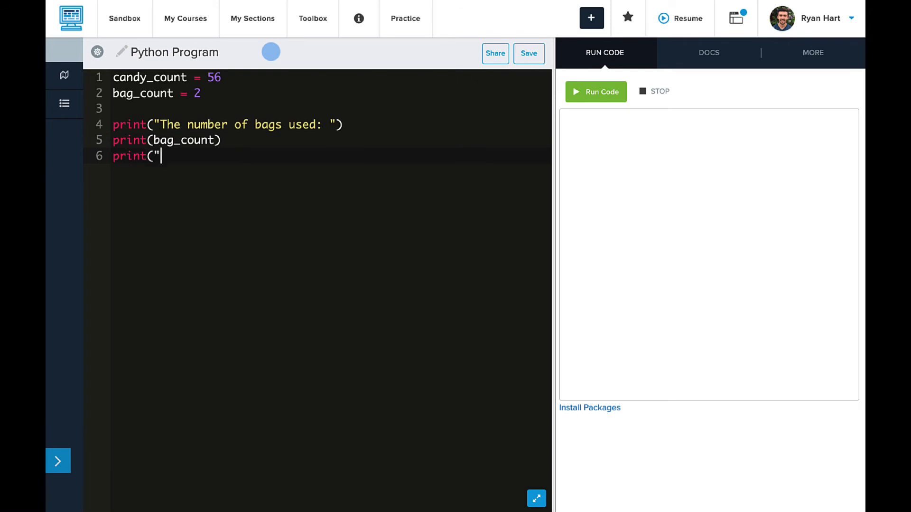
Step: Print the label "The number of jawbreakers per bag:" followed by candy_count / bag_count
text(The number of jawbre)
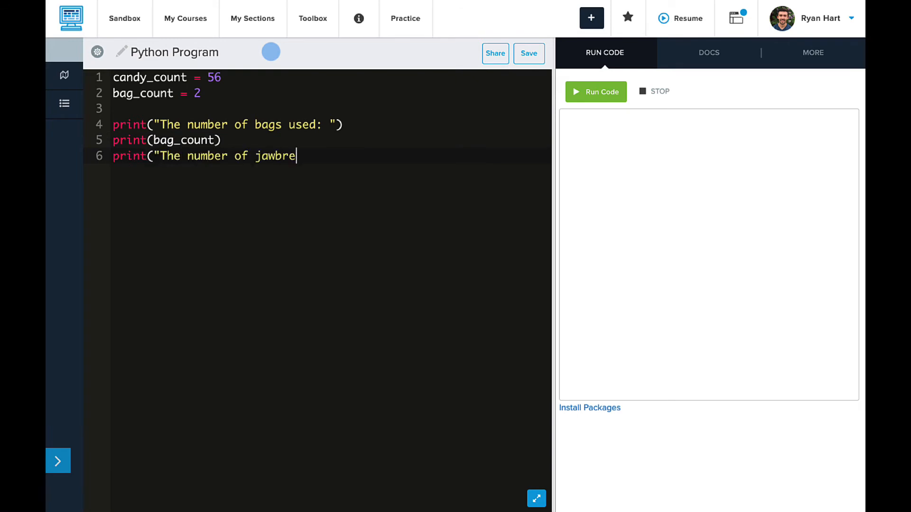
text(akers per bag:)
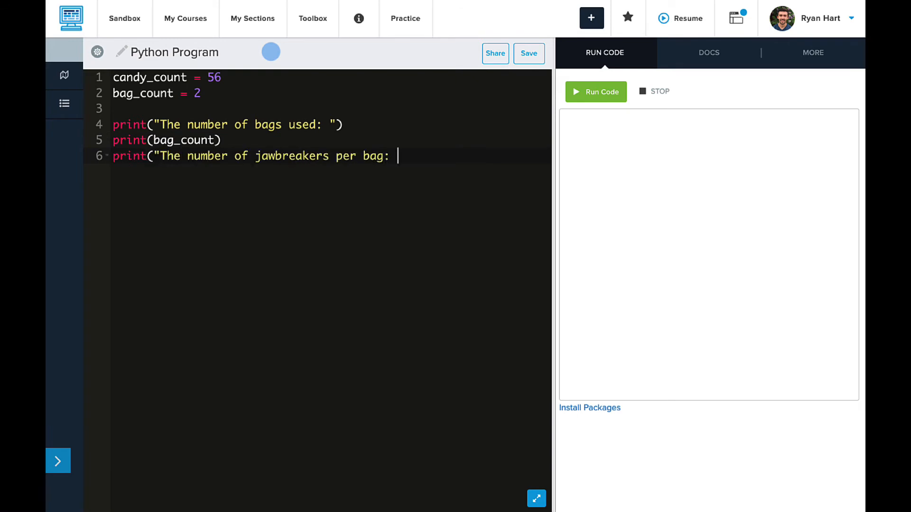
text("))
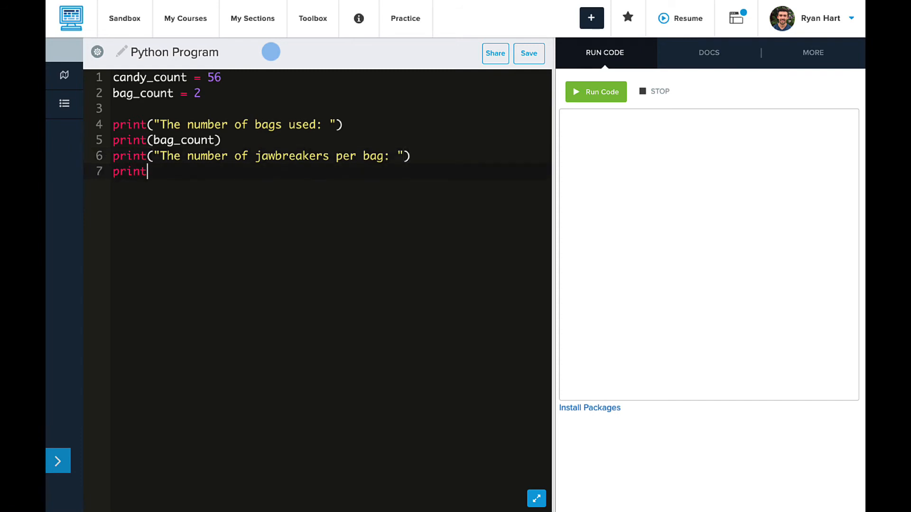
text((candy_count /)
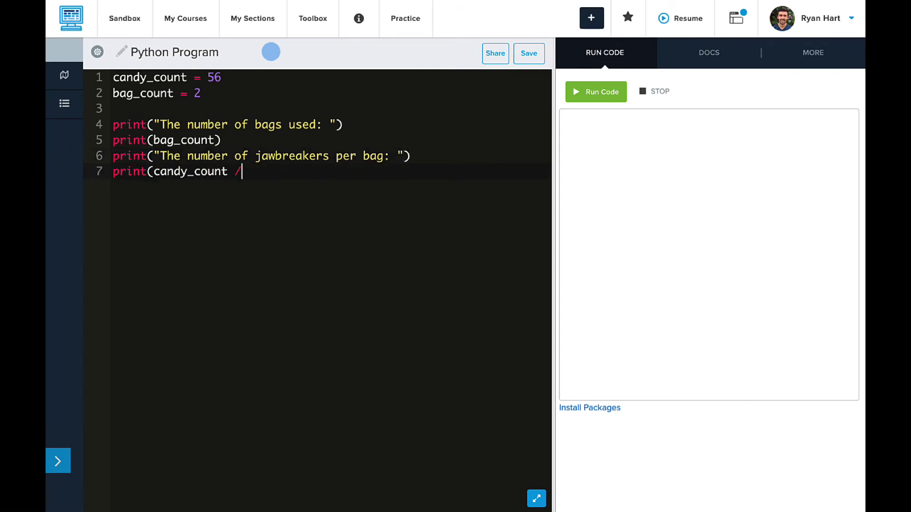
text(bag_count))
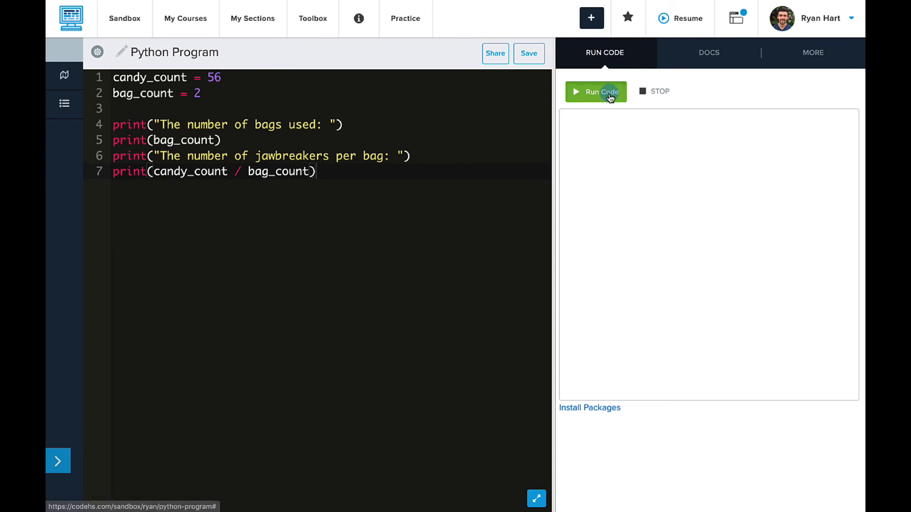
click(595, 91)
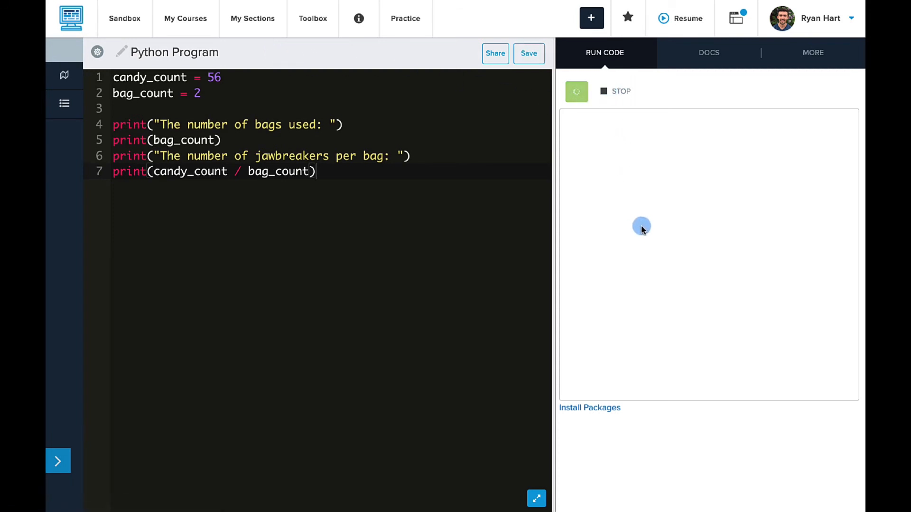
click(576, 91)
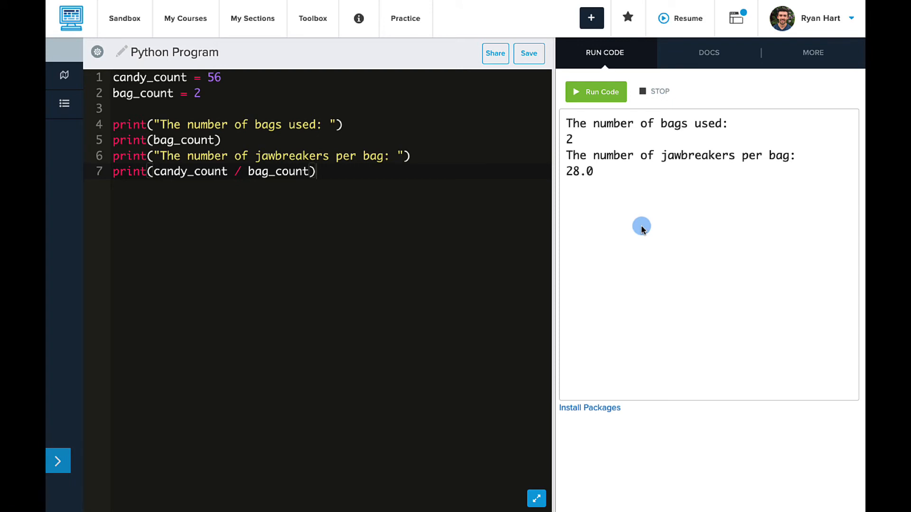
mouse_move(181, 88)
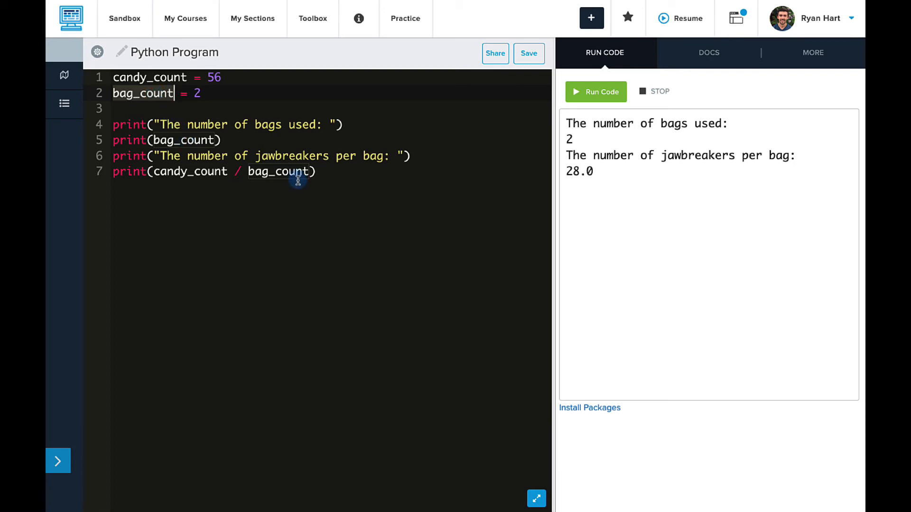
mouse_move(287, 169)
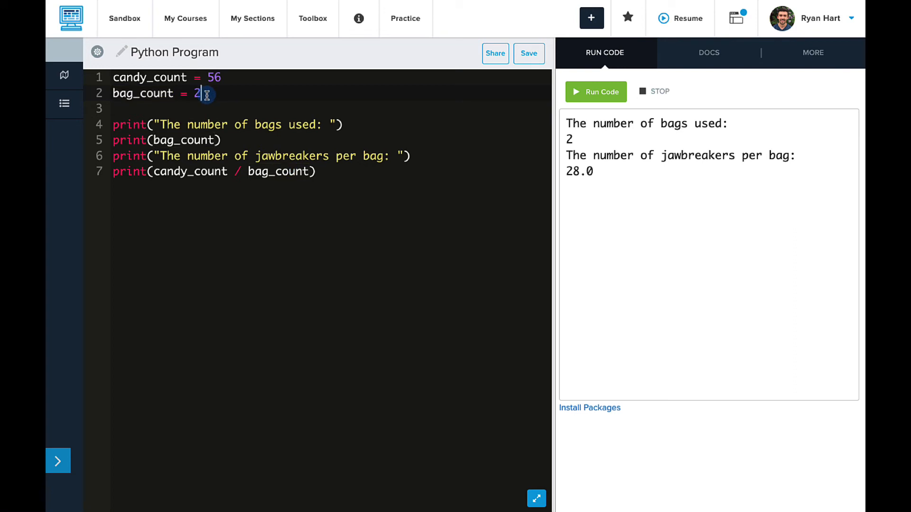
Step: Change bag_count to 3 and run, showing 18.666666666666668 jawbreakers per bag
key(Backspace)
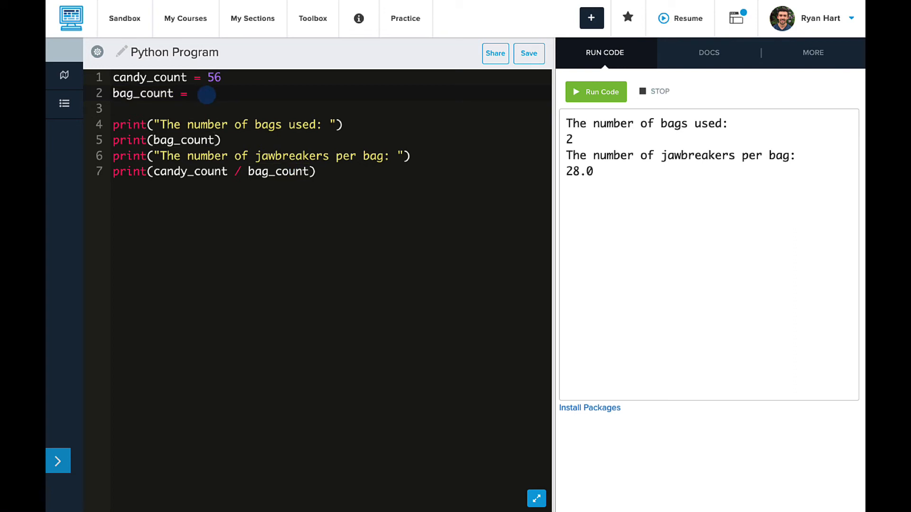
text(3)
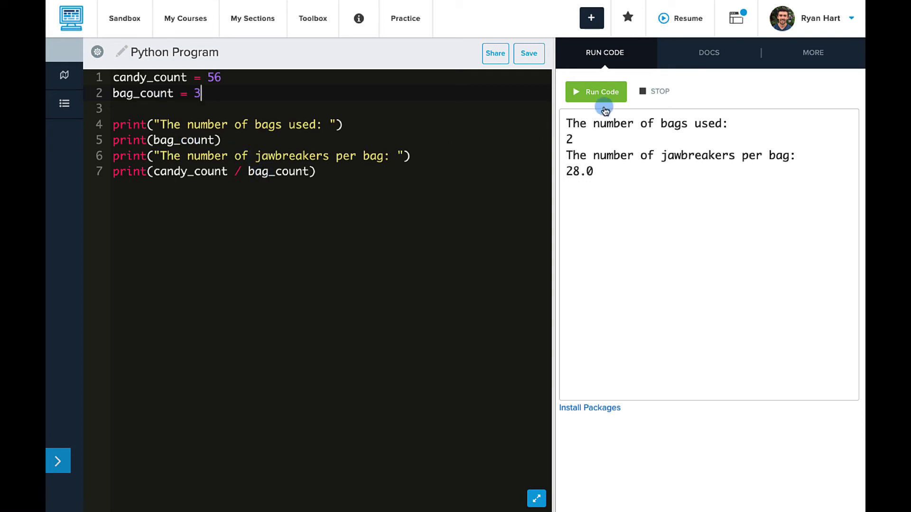
click(596, 91)
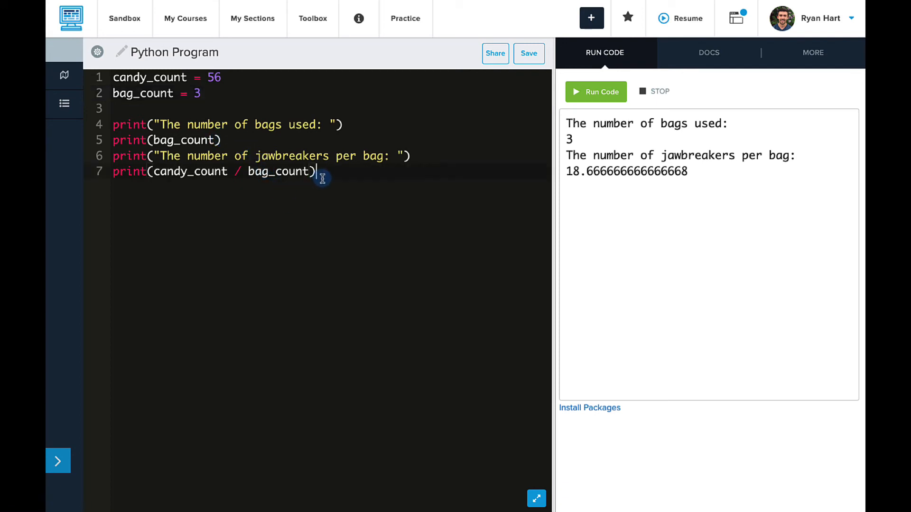
mouse_move(113, 87)
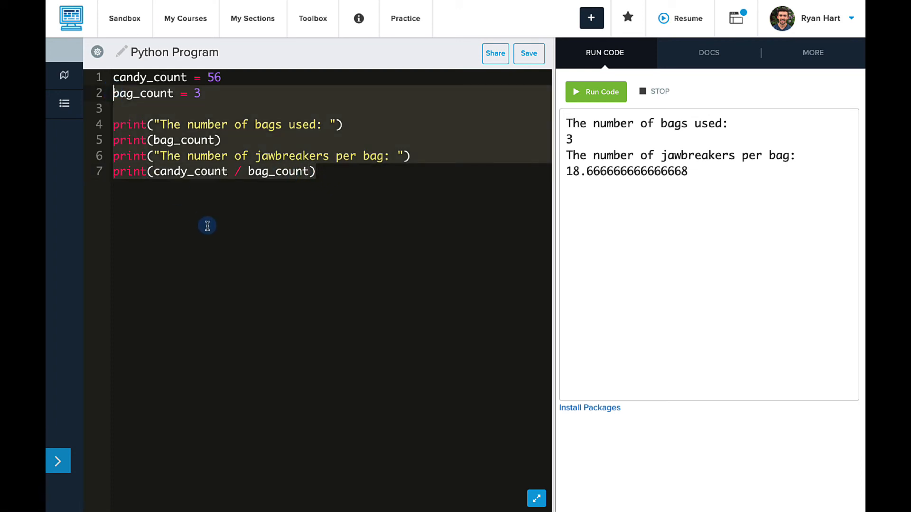
Step: Paste a second copy of the block with bag_count 4 and run it (14.0 per bag)
key(enter)
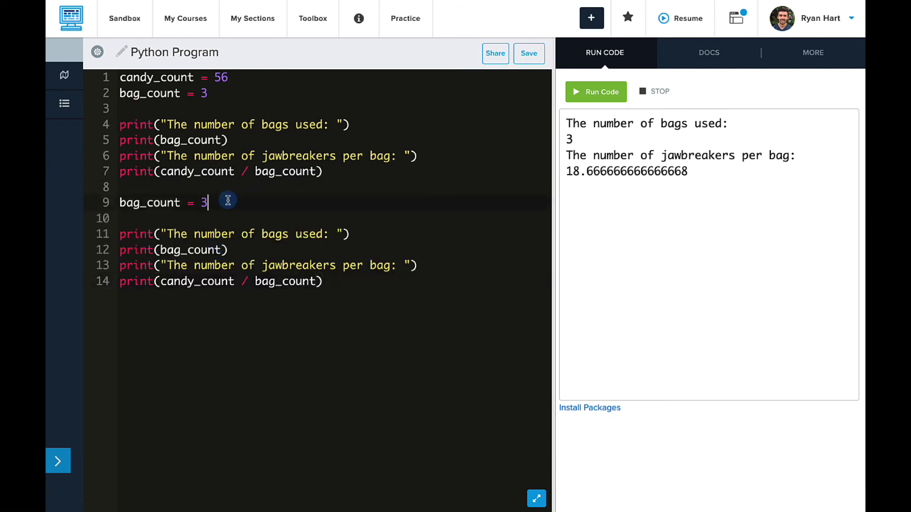
text(4)
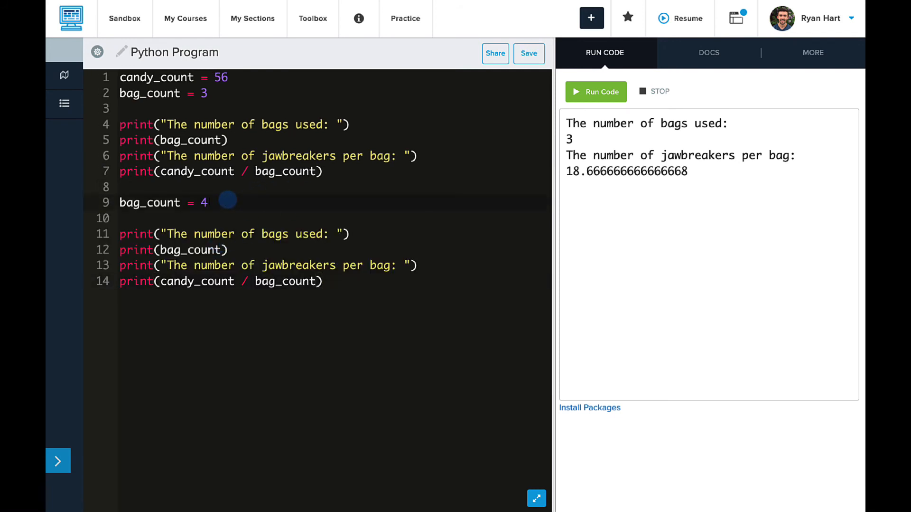
click(595, 91)
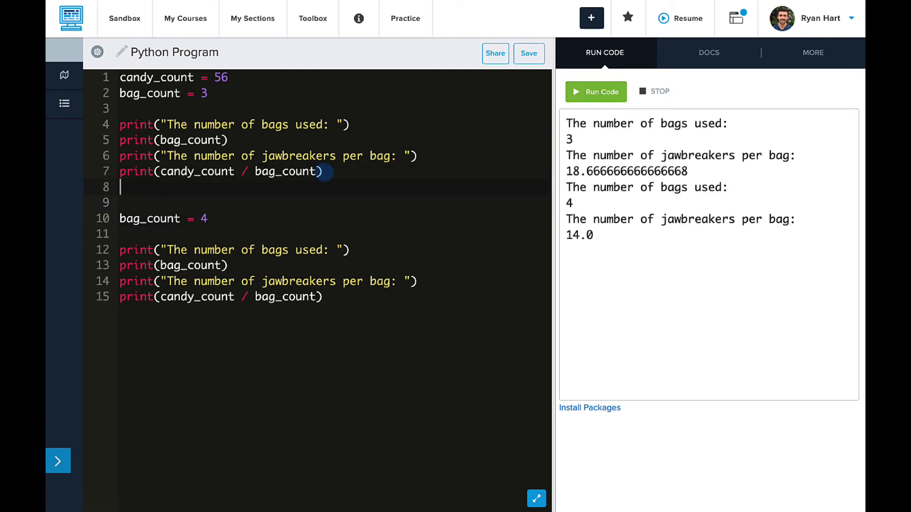
Step: Add a blank print() between the blocks and rerun to separate the 3-bag and 4-bag results
text(print())
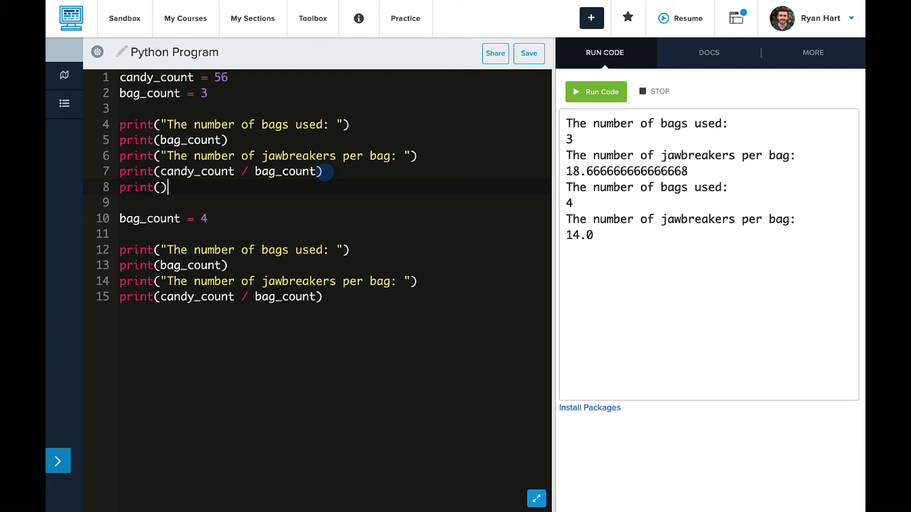
click(595, 91)
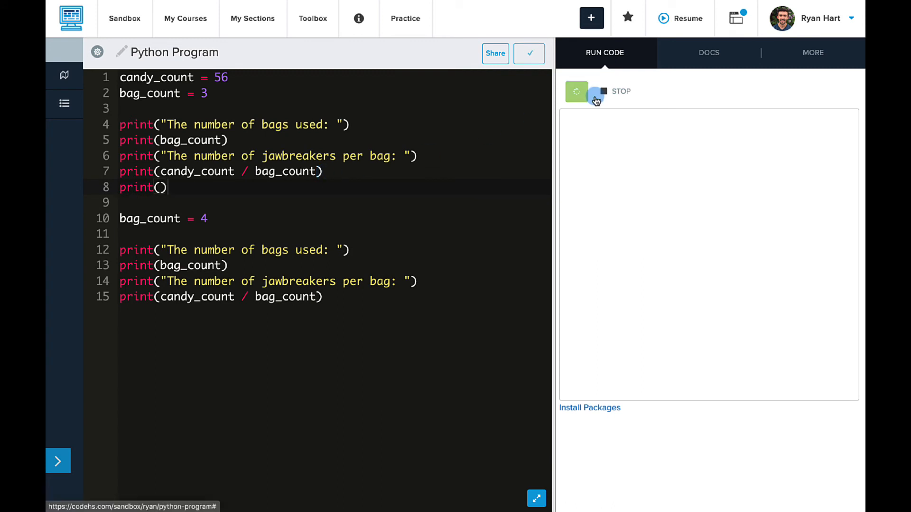
click(595, 91)
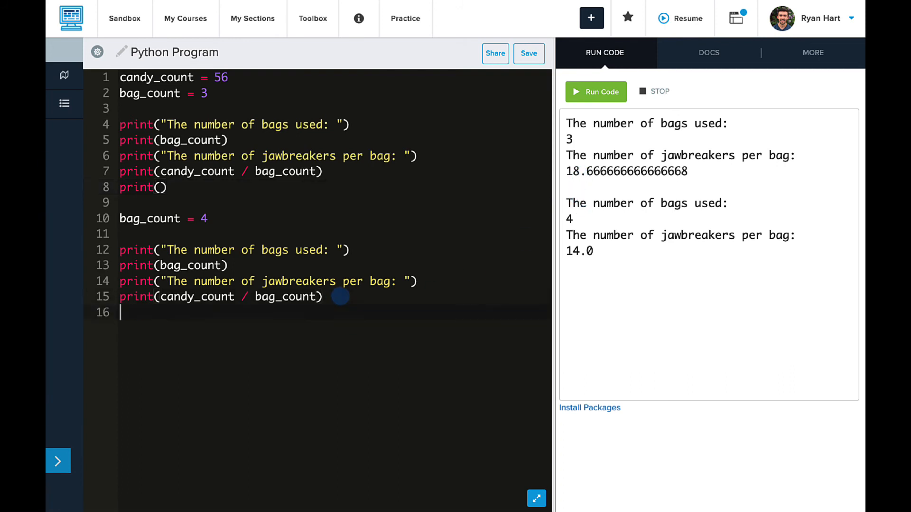
Step: Add a blank print() and a third block with bag_count 5, running to show 11.2 per bag
text(print())
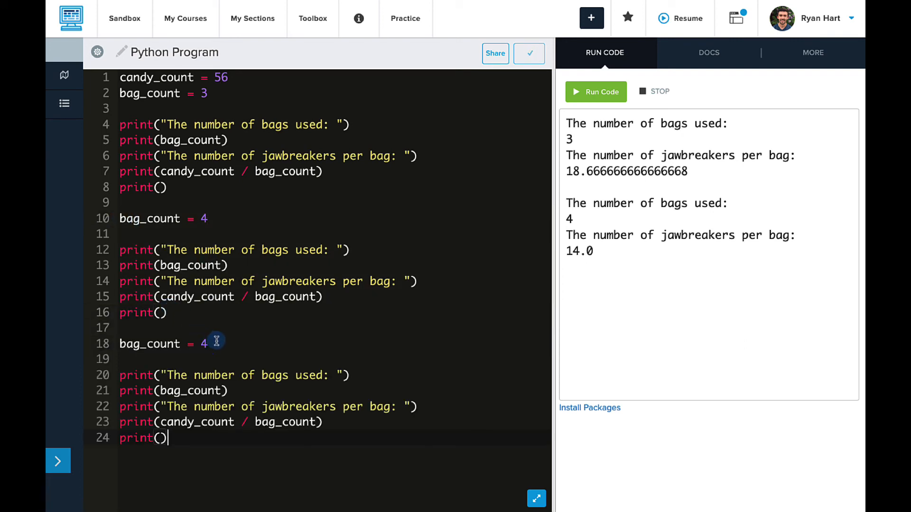
text(5)
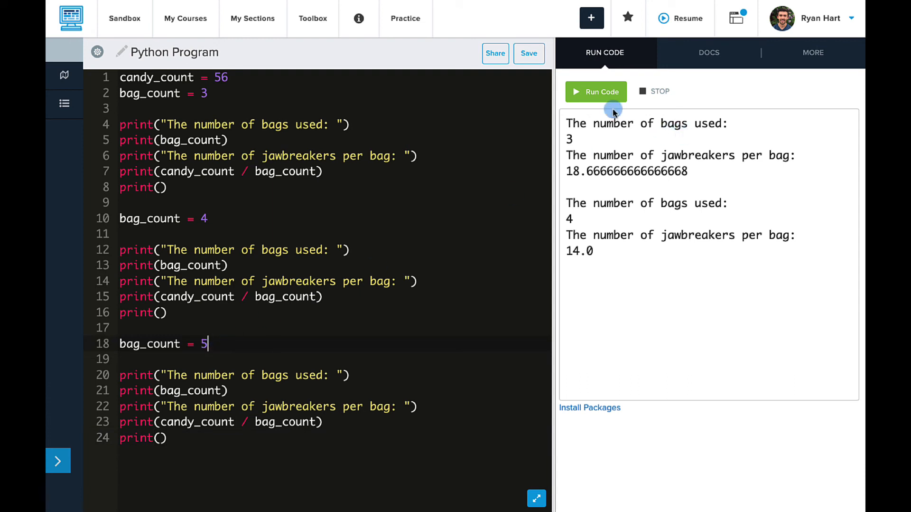
click(595, 91)
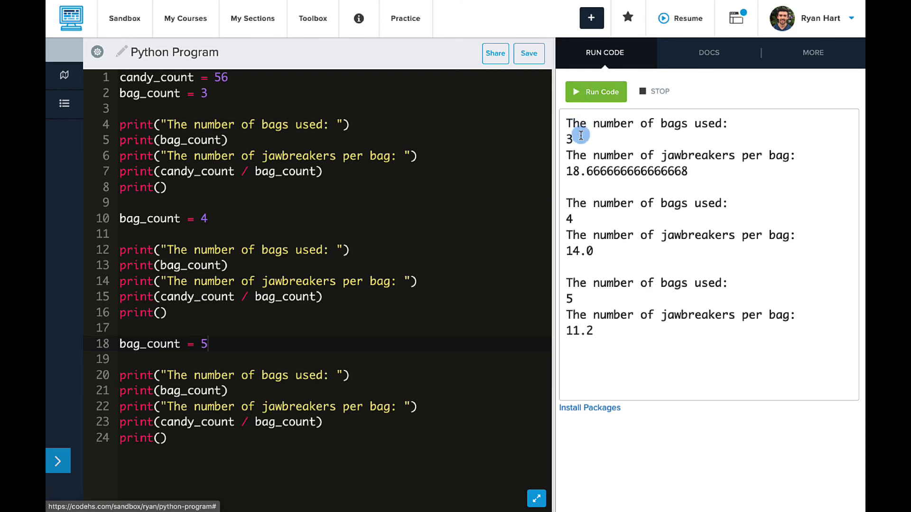
mouse_move(600, 353)
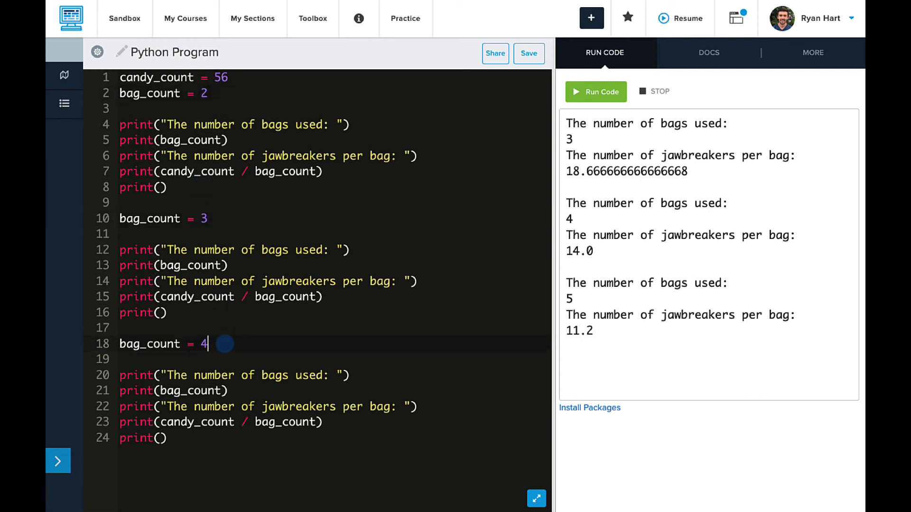
Step: Run the edited program with bag counts 2, 3 and 4, printing 28.0, 18.666666666666668 and 14.0
click(595, 91)
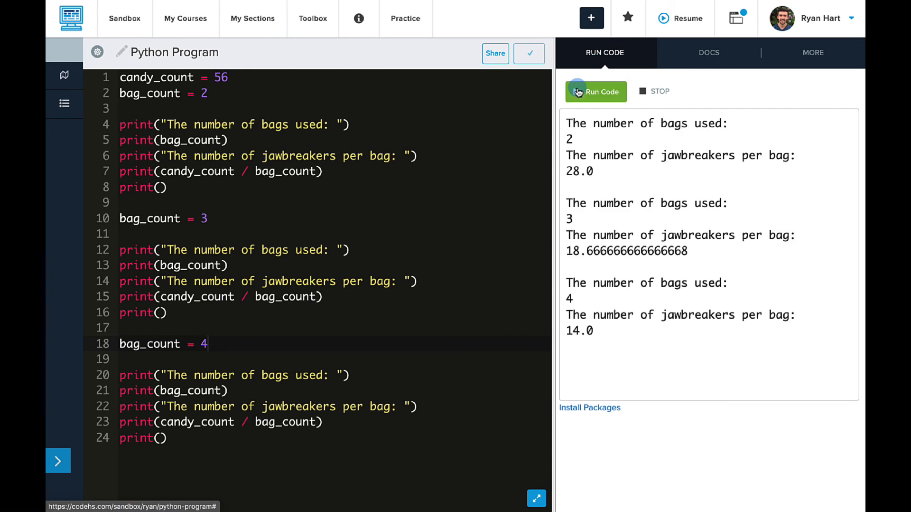